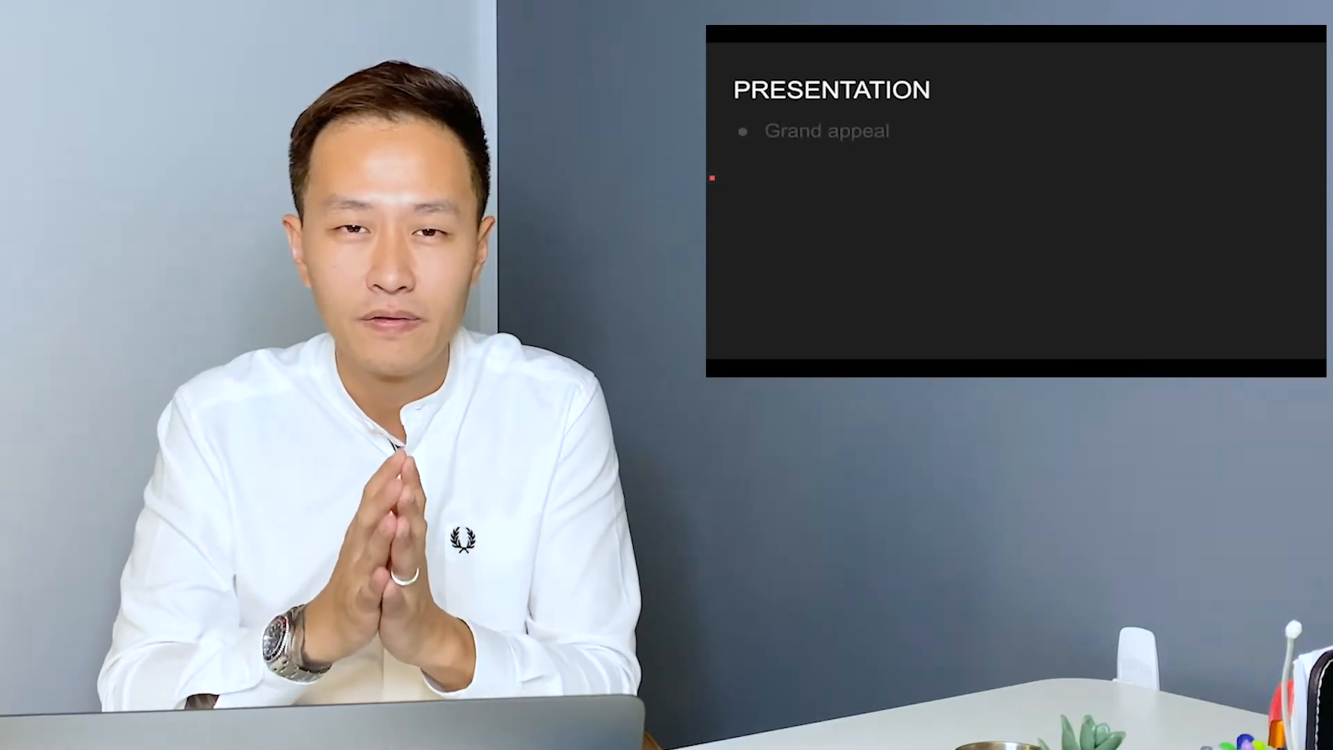
Advance the slide to reveal the 'Hotel ballrooms' and 'Themed' bullets under 'Grand appeal'
key("right")
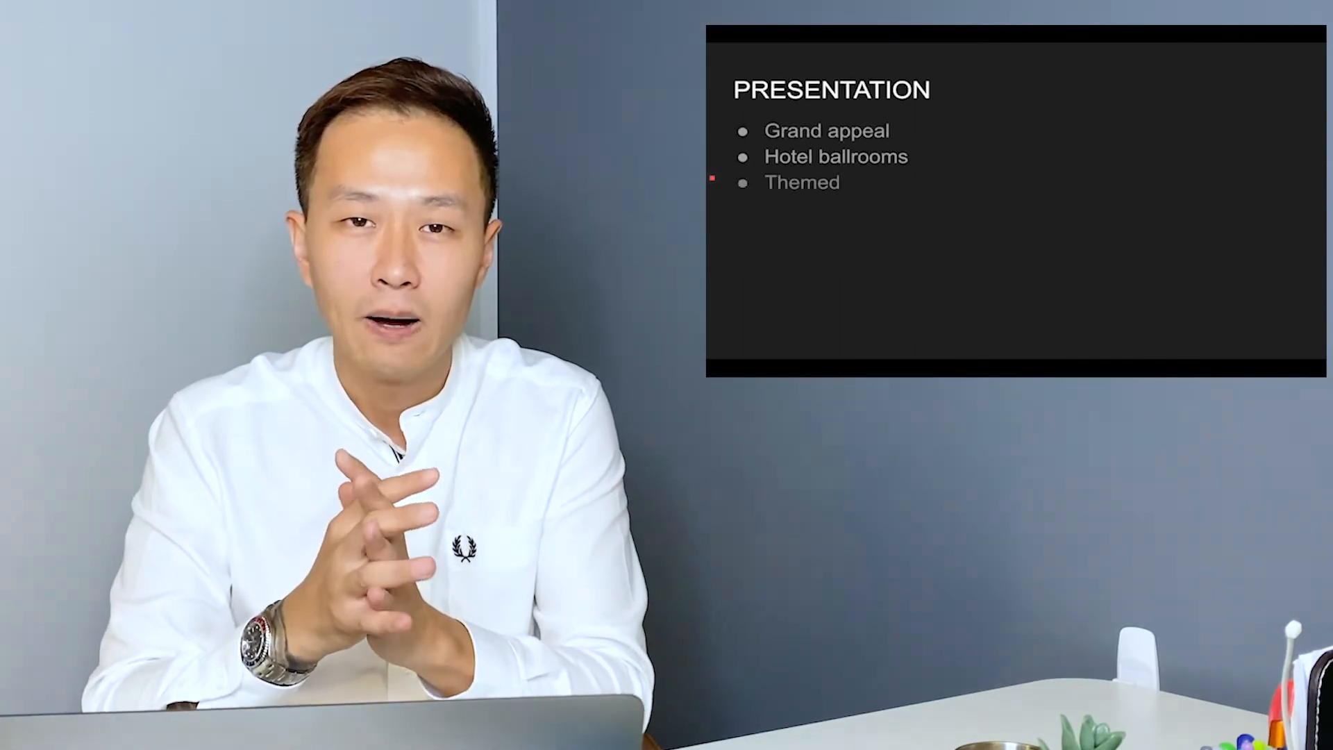